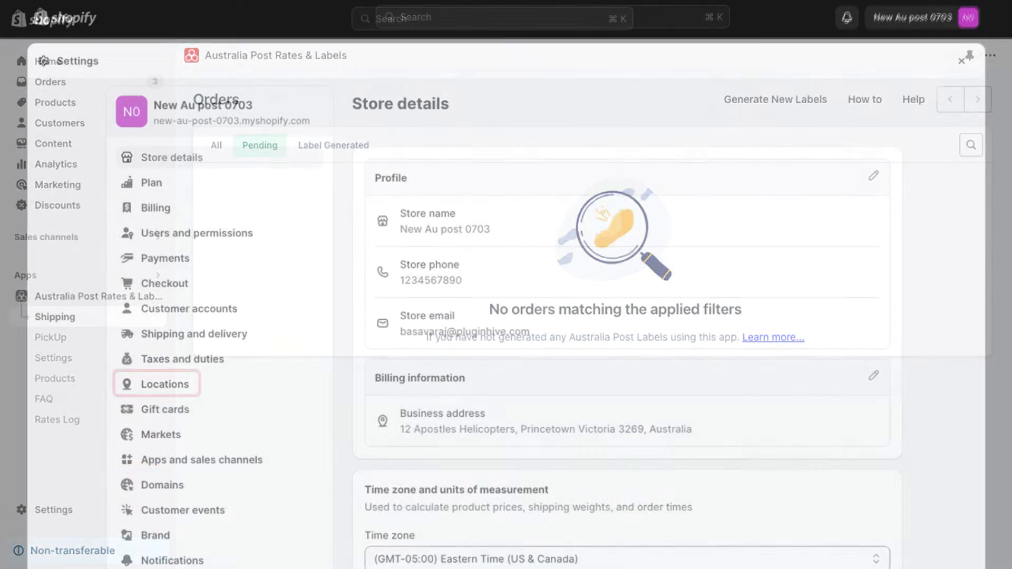
Review the shop location's Spring Hill, Queensland address in Shopify's Locations settings
{"action": "left_click", "coordinate": [166, 383]}
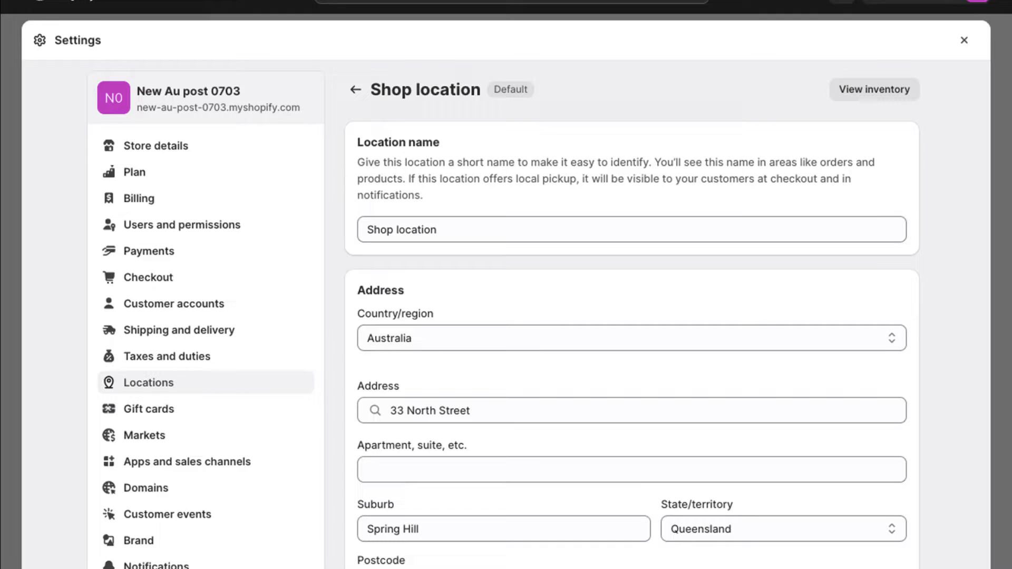
{"action": "scroll", "scroll_direction": "down", "scroll_amount": 3}
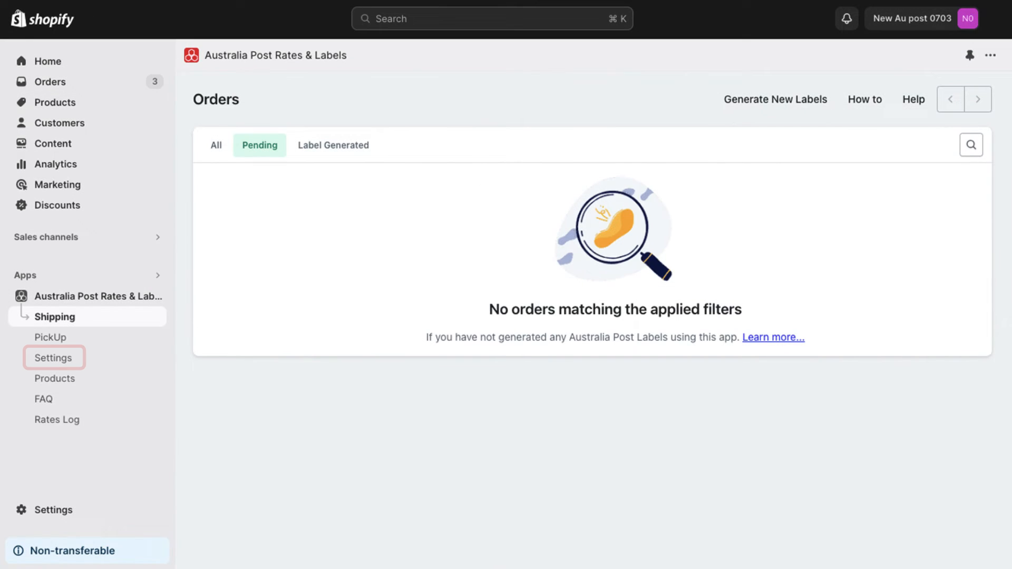
View the app's rates, weight-based packaging and pickup settings
{"action": "left_click", "coordinate": [52, 357]}
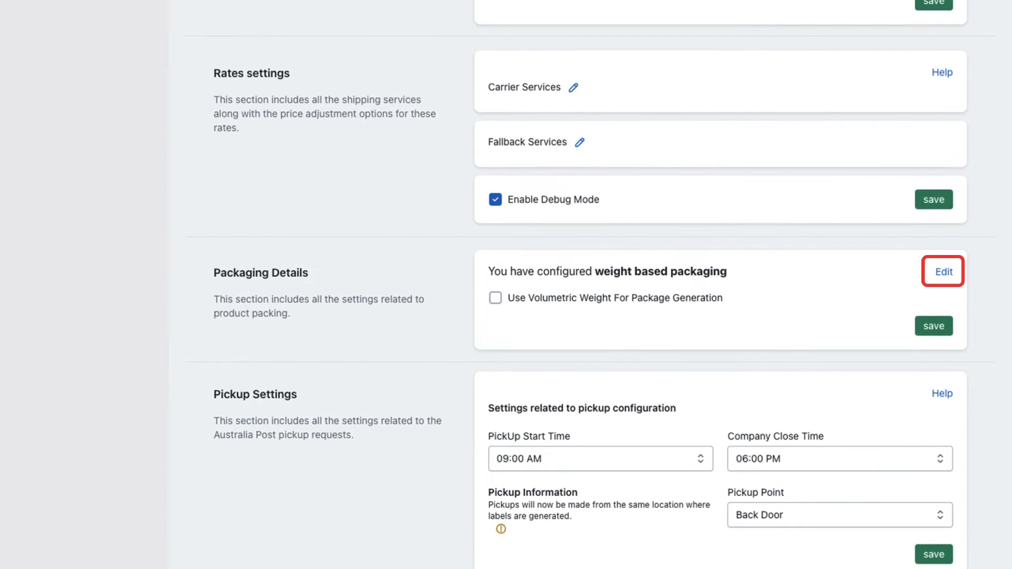
{"action": "left_click", "coordinate": [941, 271]}
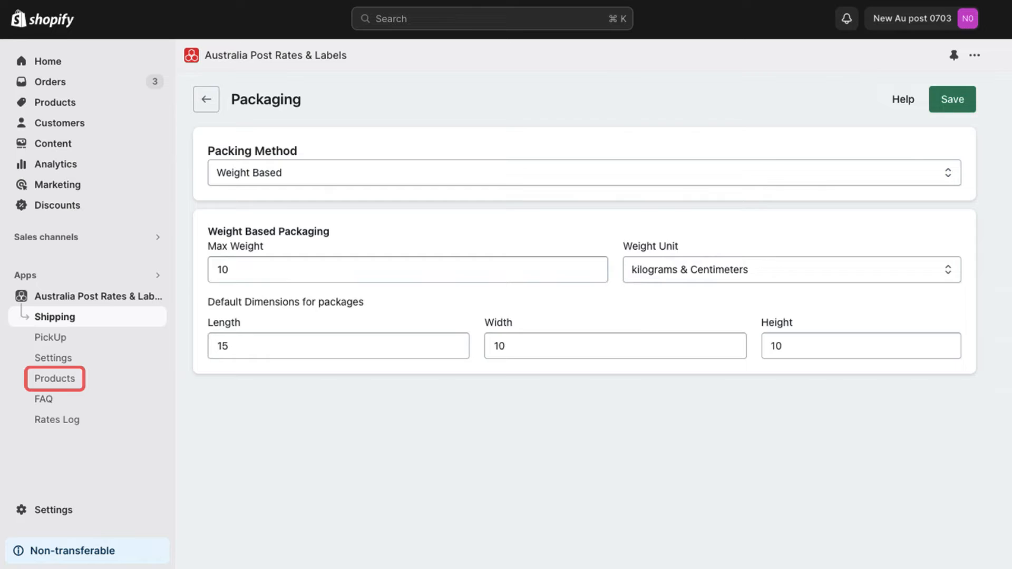
{"action": "left_click", "coordinate": [54, 378]}
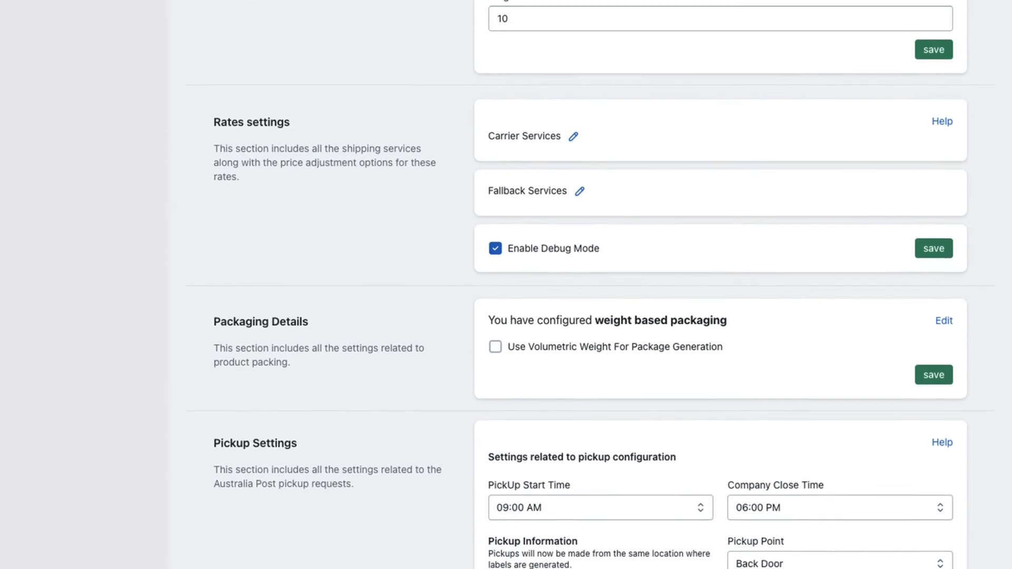
Give My Post Parcel adjustment value 5, rename Standard Large to 'Economy', and save carrier services
{"action": "left_click", "coordinate": [572, 136]}
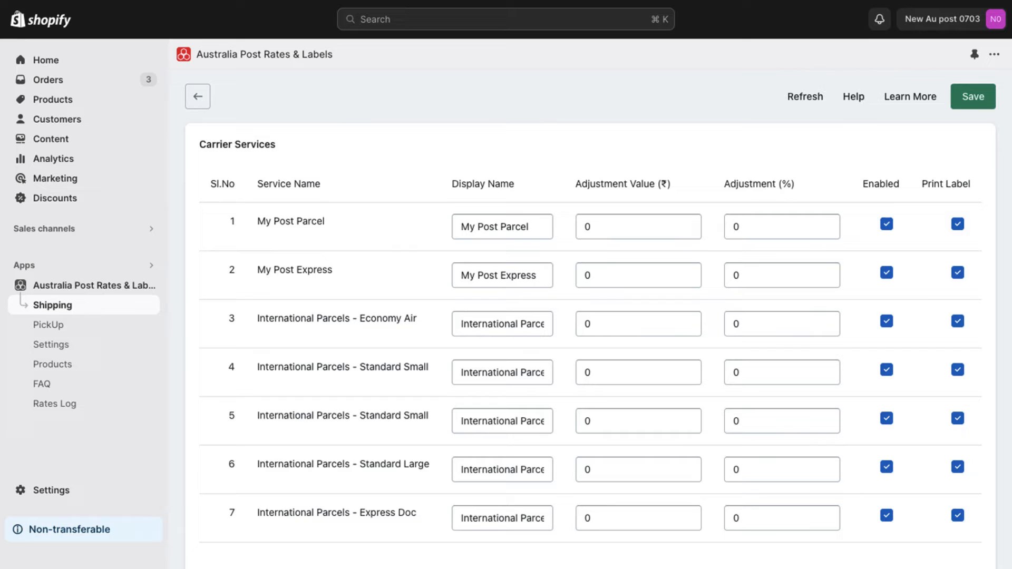
{"action": "type", "text": "5"}
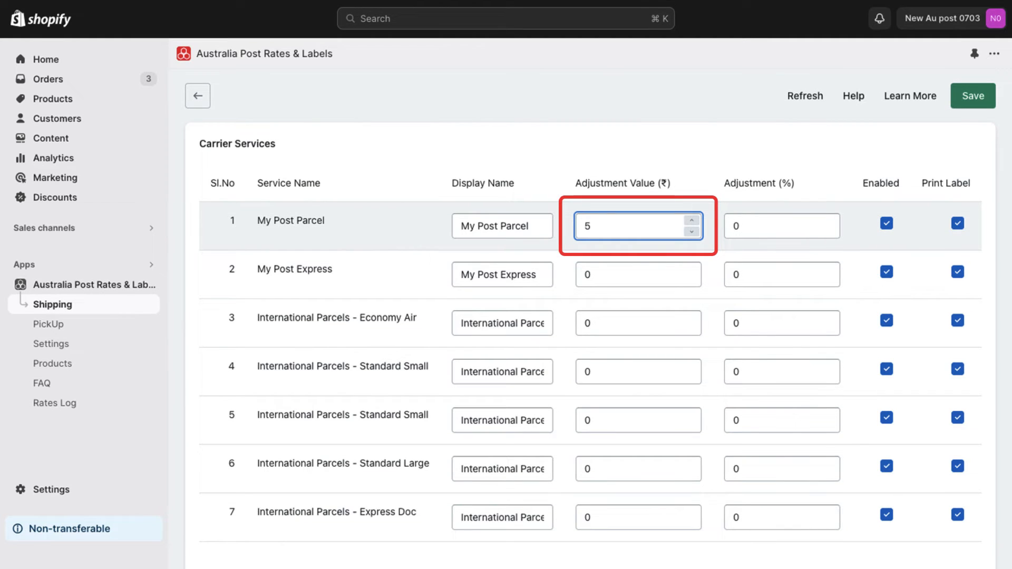
{"action": "type", "text": "Economy"}
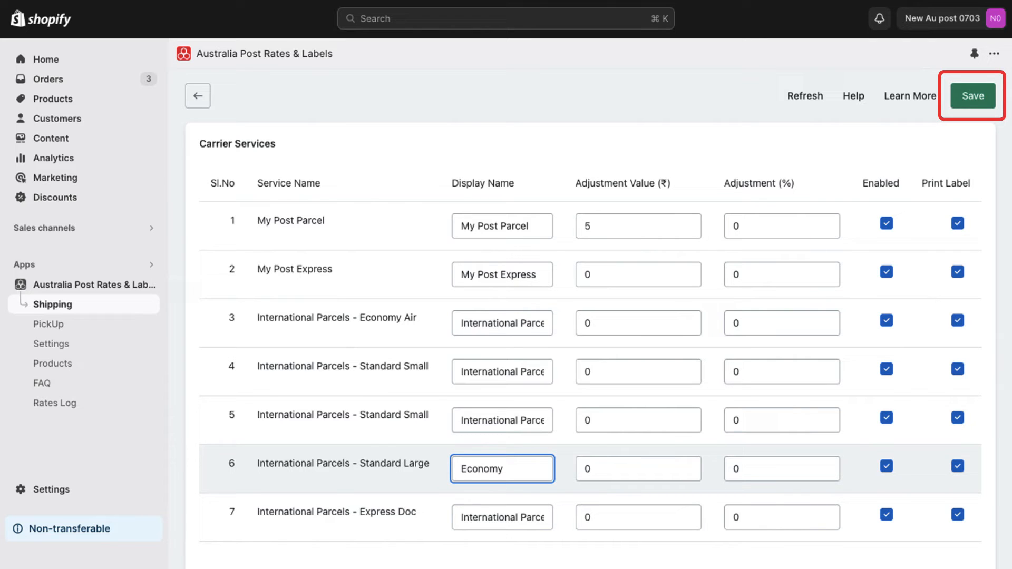
{"action": "left_click", "coordinate": [972, 96]}
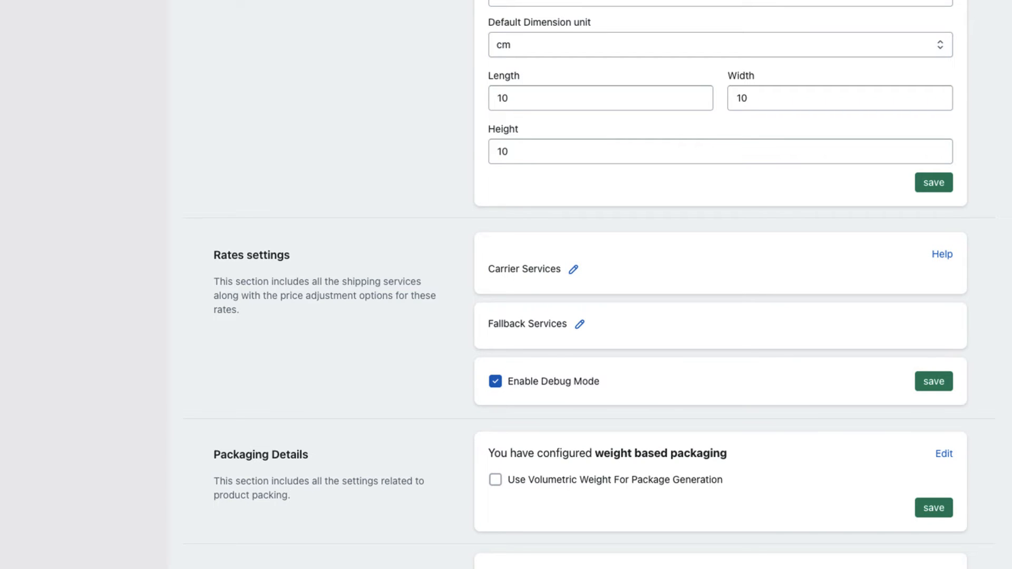
View the T-Shirt product's shipping details with its 0.75 kg weight and dimensions
{"action": "scroll", "scroll_direction": "up", "scroll_amount": 3}
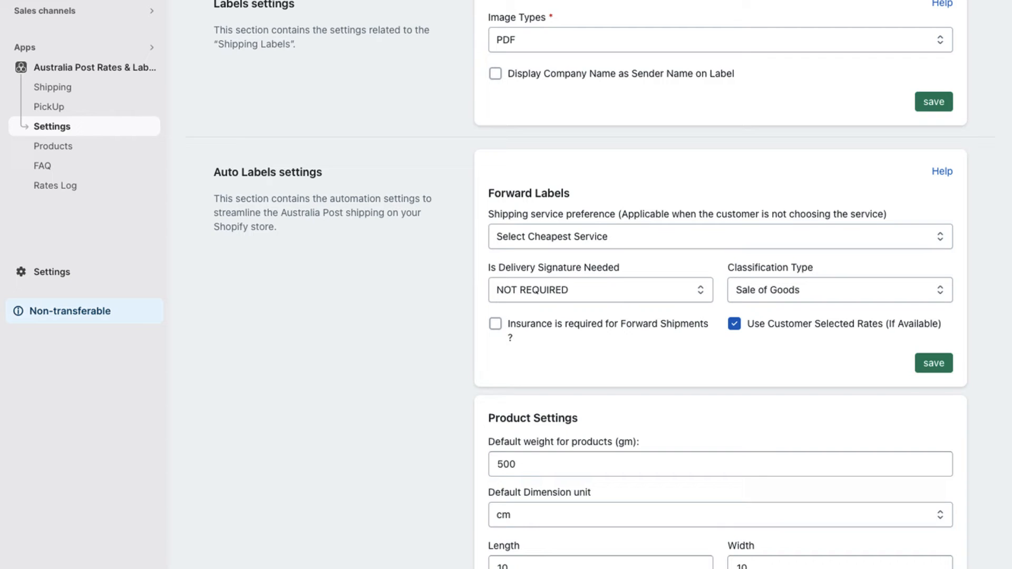
{"action": "left_click", "coordinate": [496, 324]}
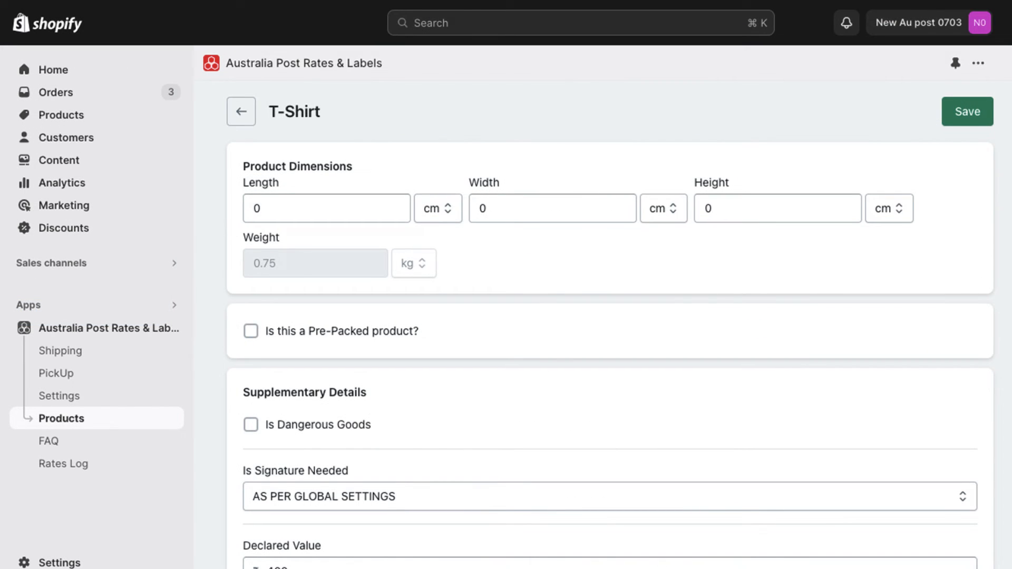
{"action": "scroll", "scroll_direction": "down", "scroll_amount": 3}
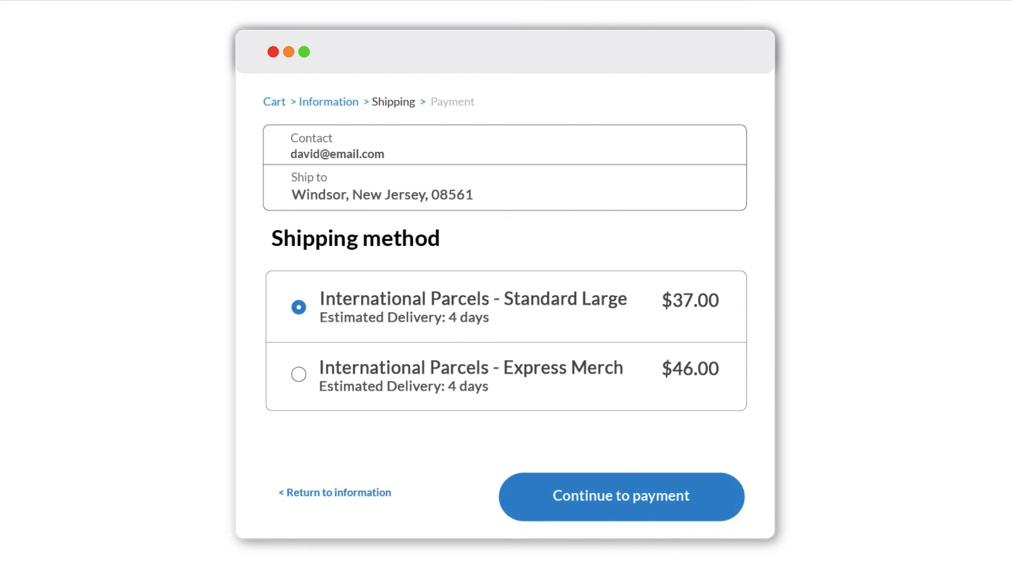
{"action": "left_click", "coordinate": [619, 496]}
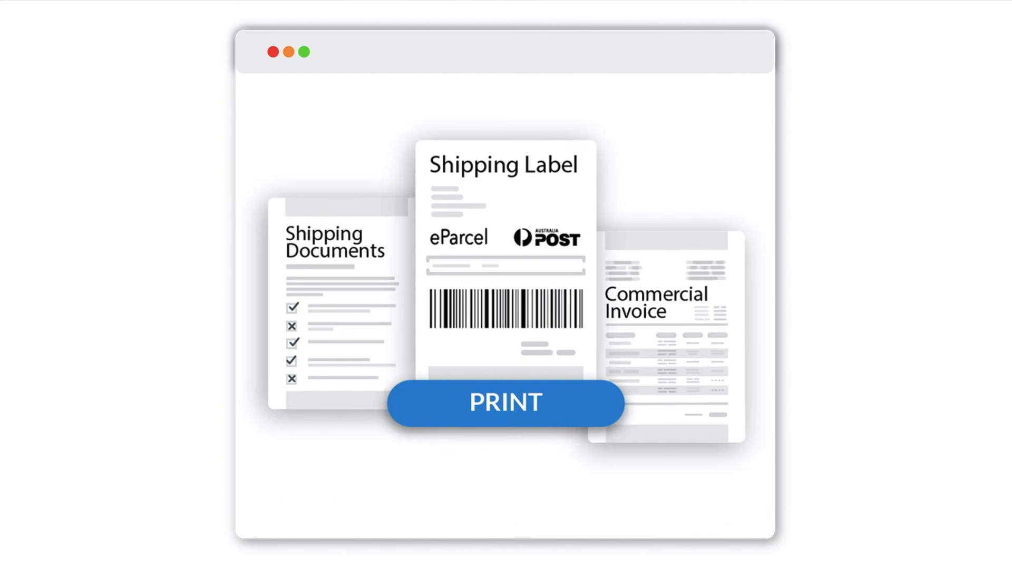